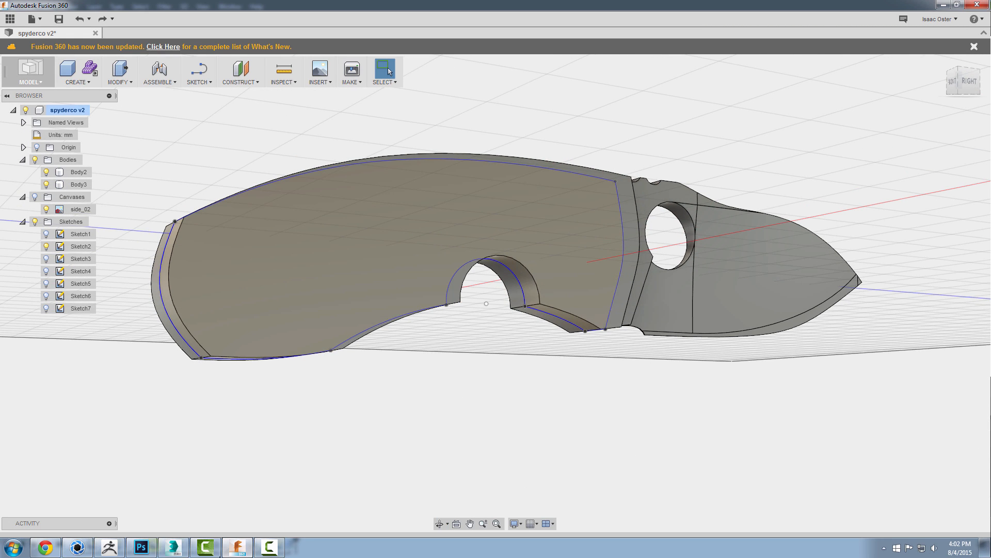
Check the knife reference photo and return to Fusion 360 to edit the handle outline sketch.
{"action": "left_click", "coordinate": [141, 546]}
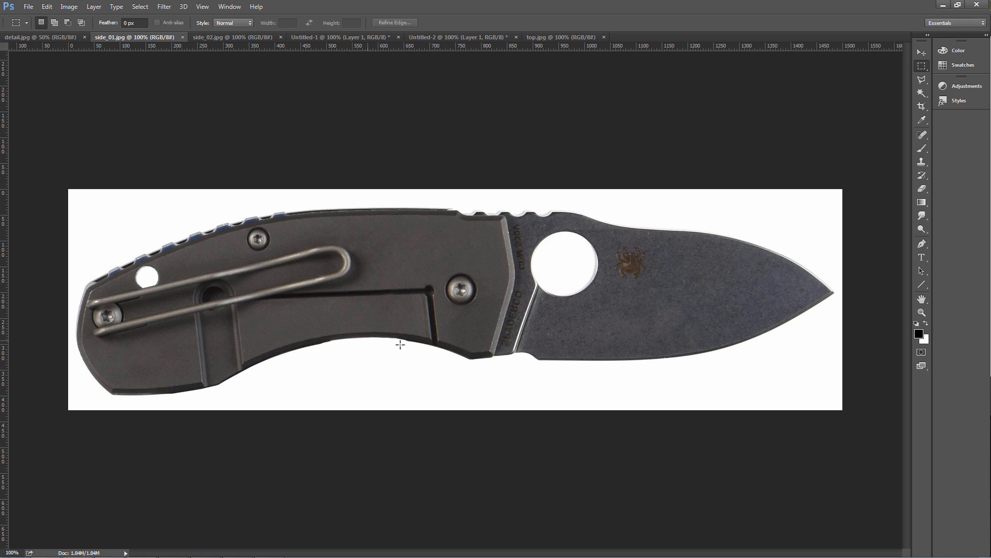
{"action": "left_click", "coordinate": [227, 37]}
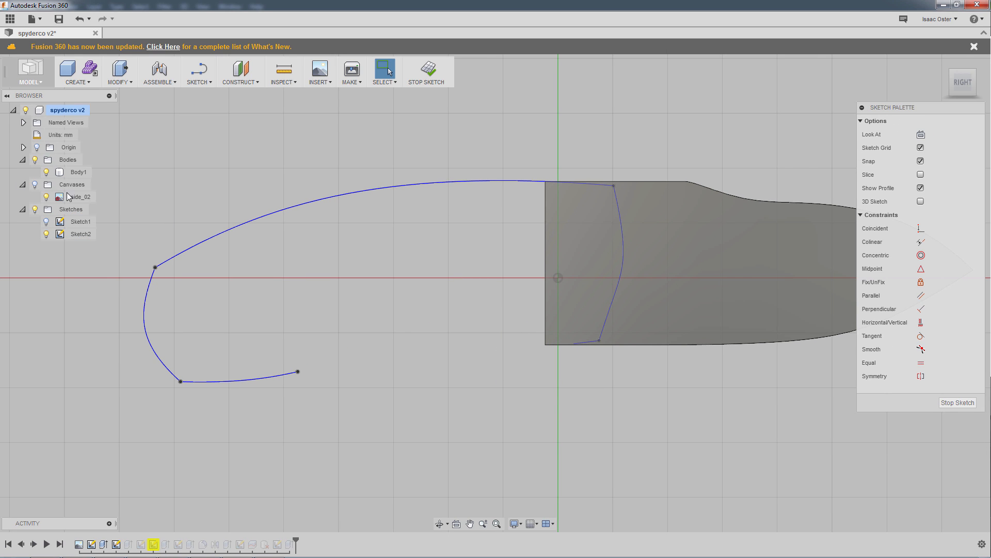
Bend the handle's lower spline and its tangent so the curve follows the photo's finger cutout.
{"action": "left_click", "coordinate": [199, 71]}
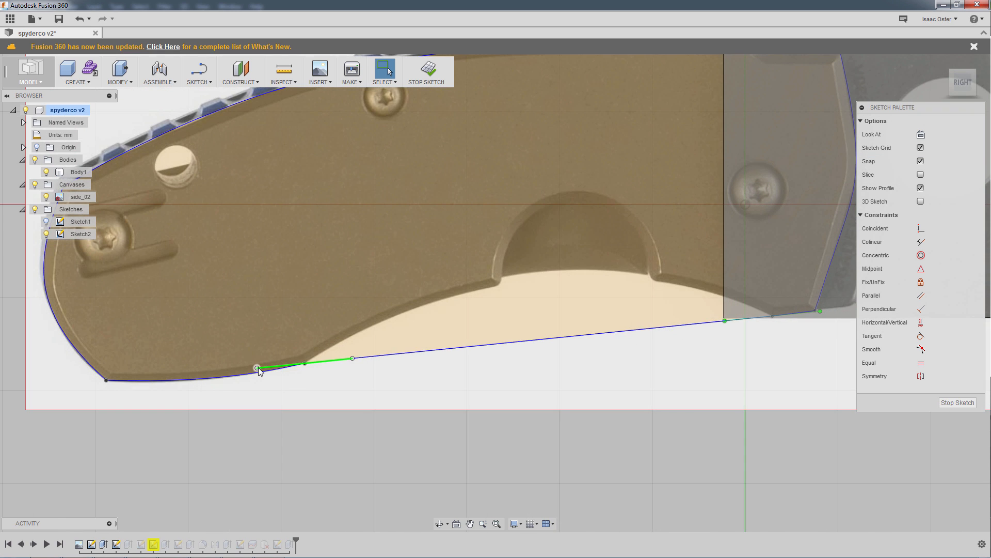
{"action": "left_click_drag", "start_coordinate": [257, 368], "coordinate": [229, 398]}
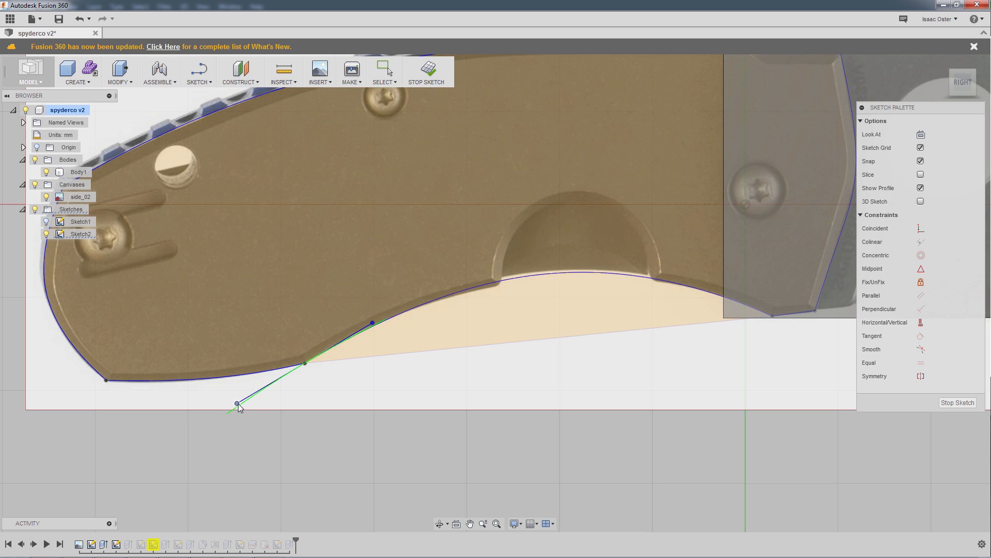
{"action": "left_click_drag", "start_coordinate": [237, 403], "coordinate": [244, 399]}
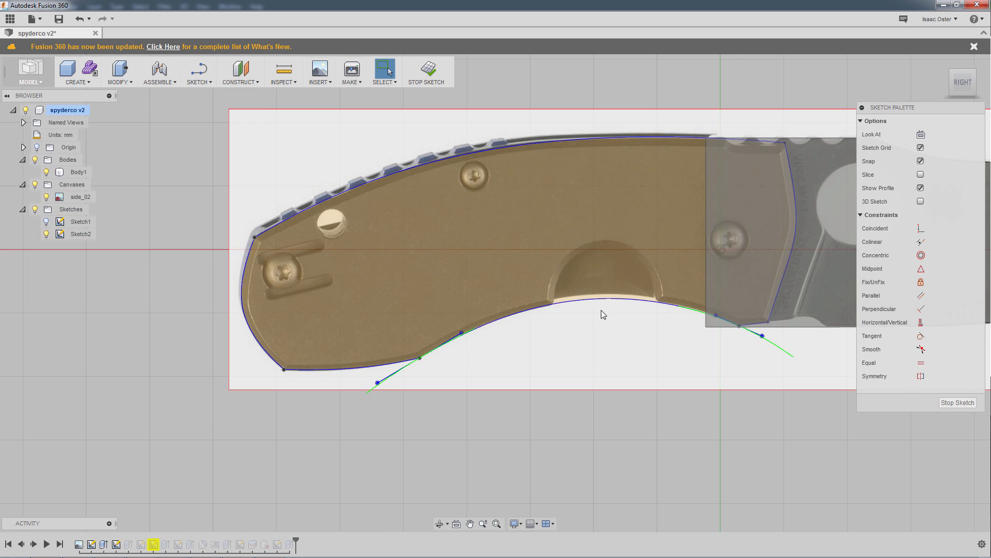
{"action": "mouse_move", "coordinate": [427, 69]}
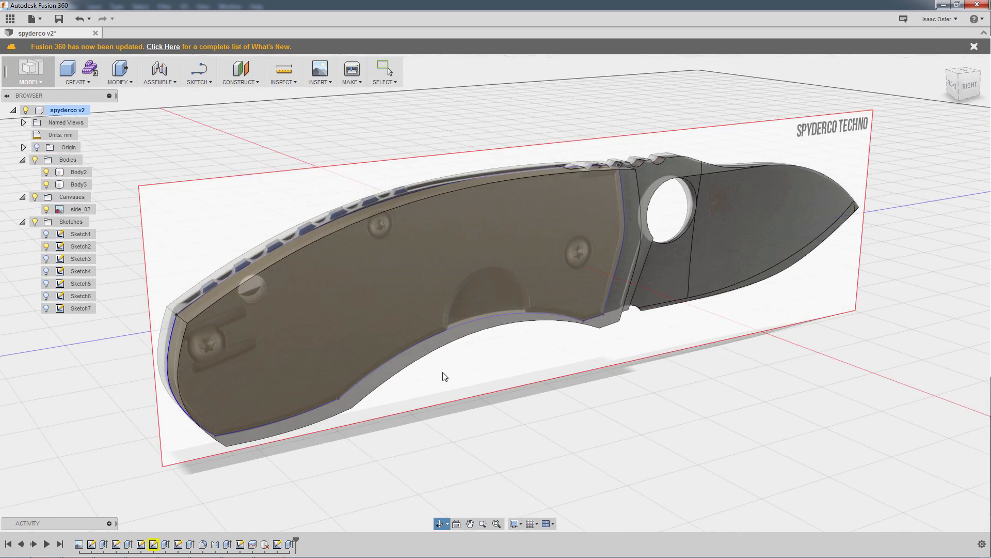
Start a new sketch on the top plane and place the thin centre strip along the handle.
{"action": "left_click_drag", "start_coordinate": [443, 376], "coordinate": [432, 407]}
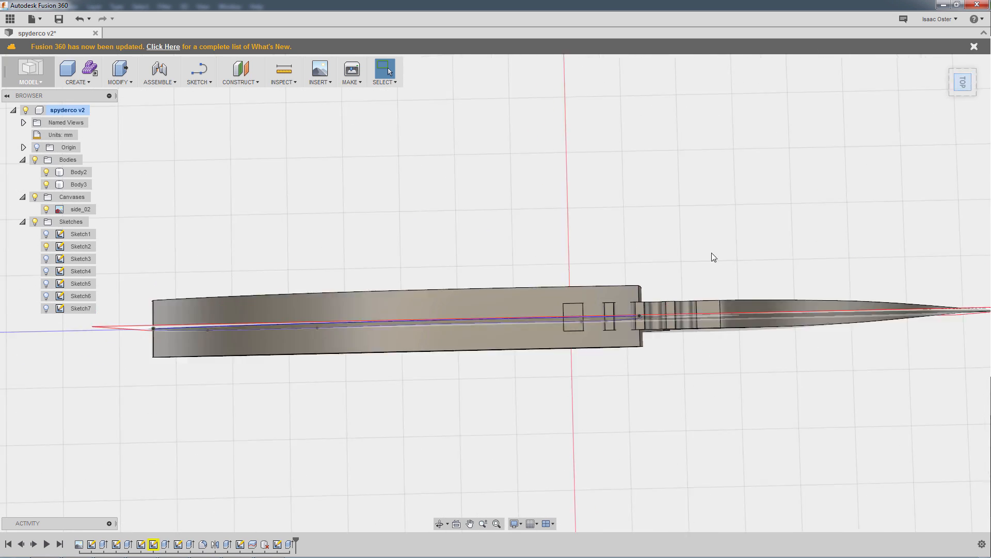
{"action": "left_click_drag", "start_coordinate": [714, 257], "coordinate": [656, 369]}
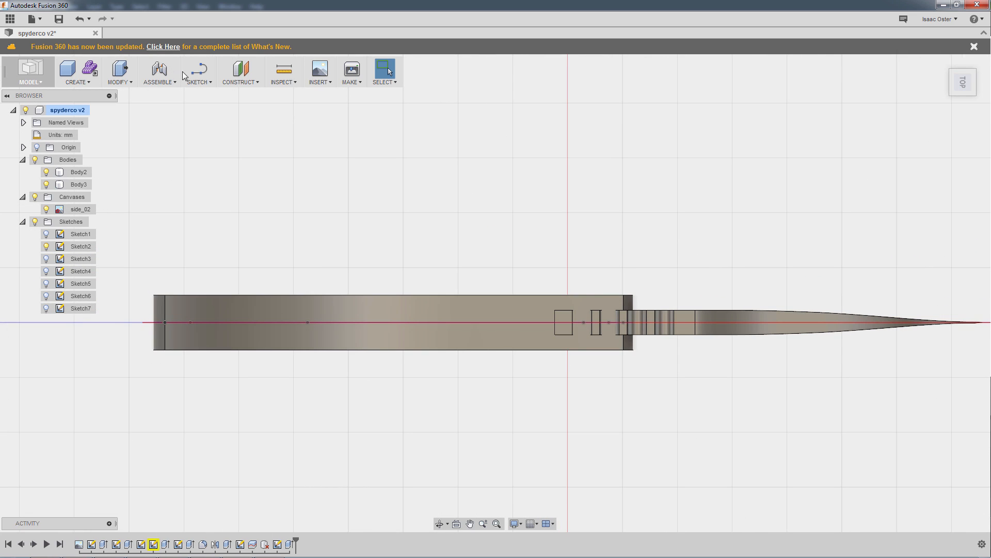
{"action": "left_click", "coordinate": [198, 71]}
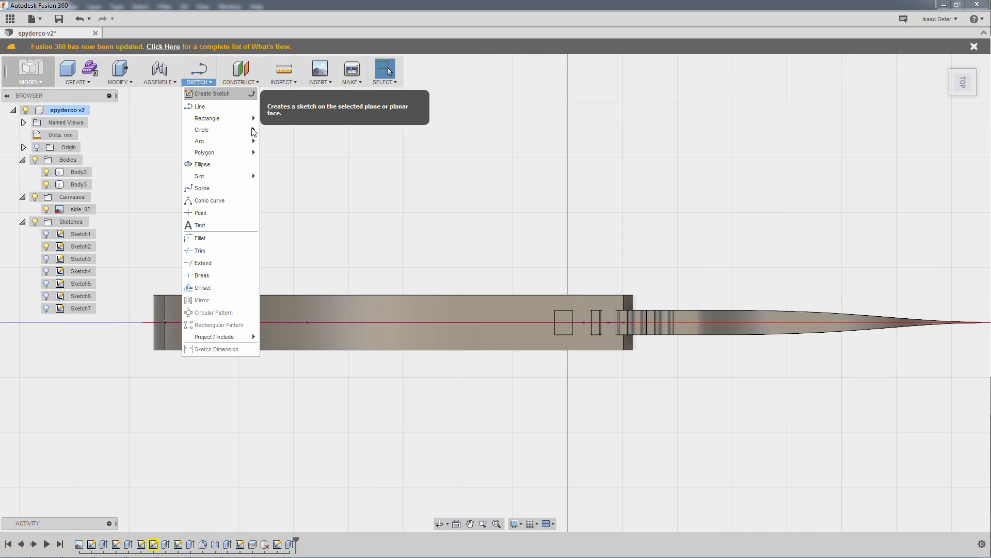
{"action": "left_click", "coordinate": [212, 93]}
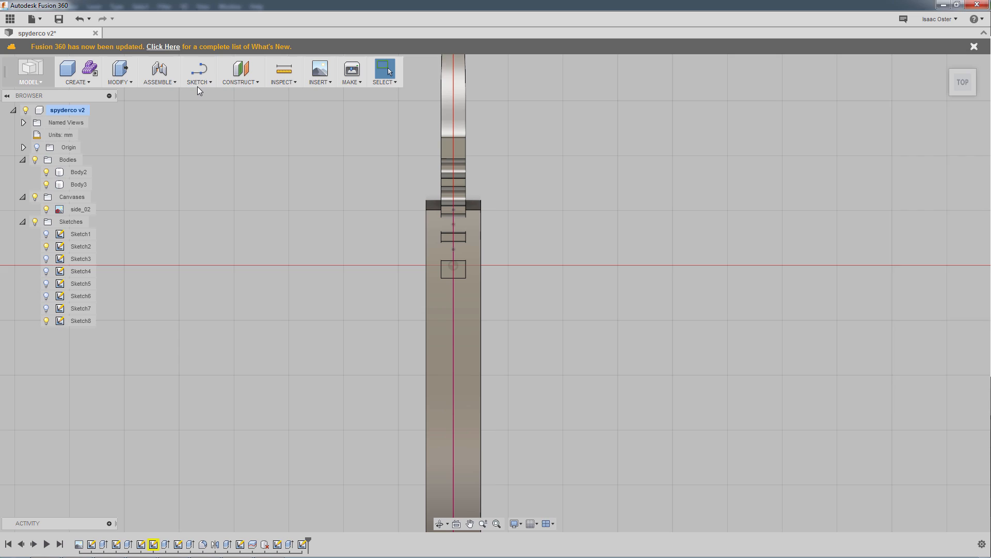
{"action": "left_click", "coordinate": [198, 71]}
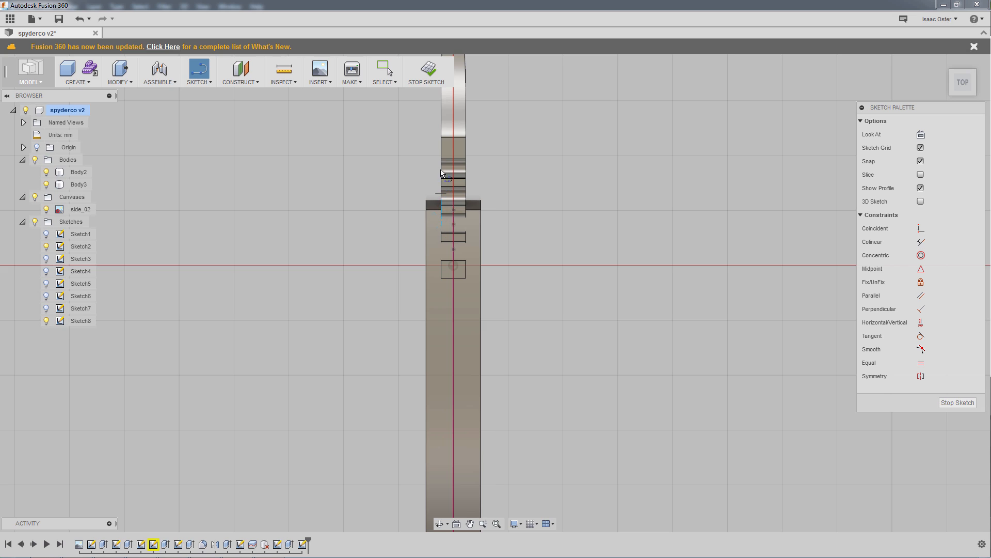
{"action": "mouse_move", "coordinate": [441, 140]}
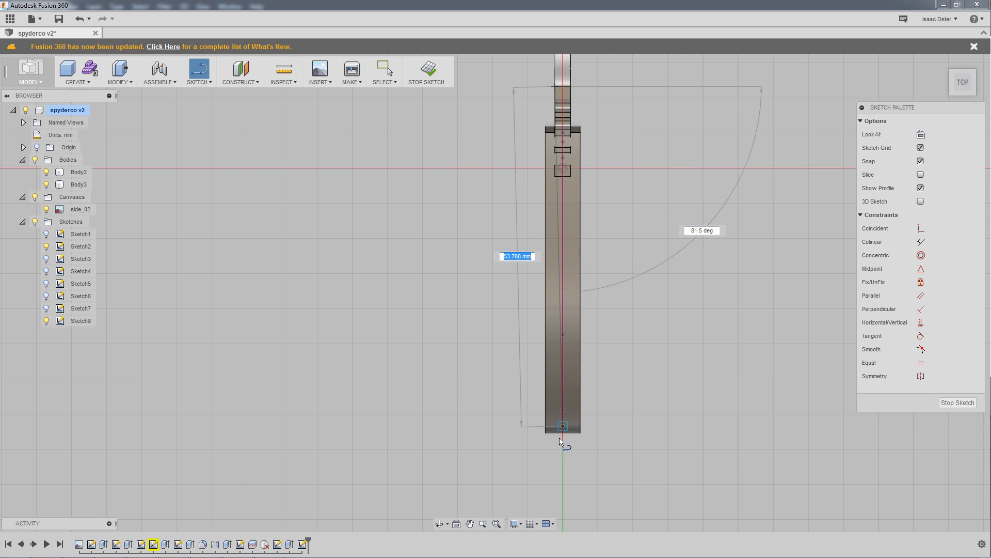
{"action": "left_click", "coordinate": [562, 425]}
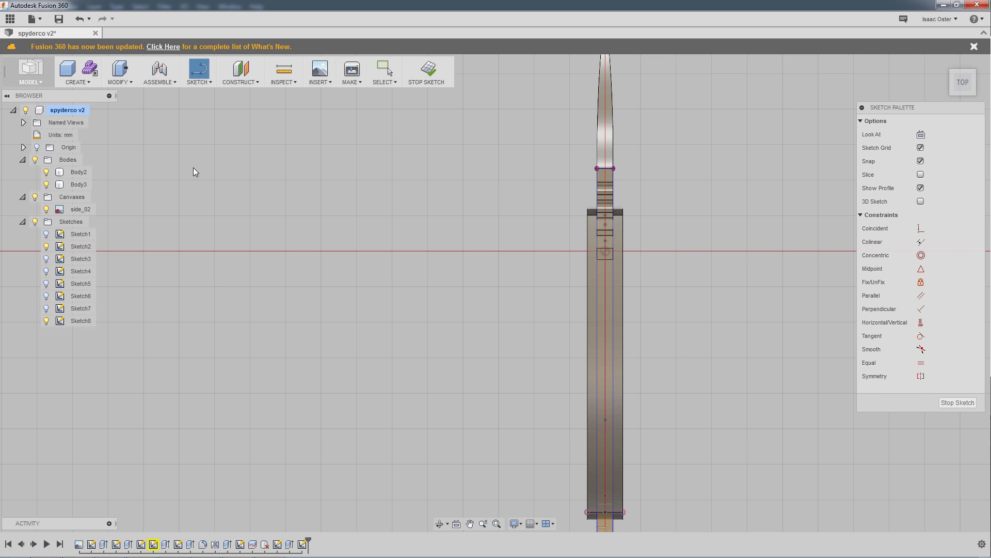
Extrude the strip profile as a two-sided cut through the handle, splitting it into two scales.
{"action": "left_click", "coordinate": [78, 183]}
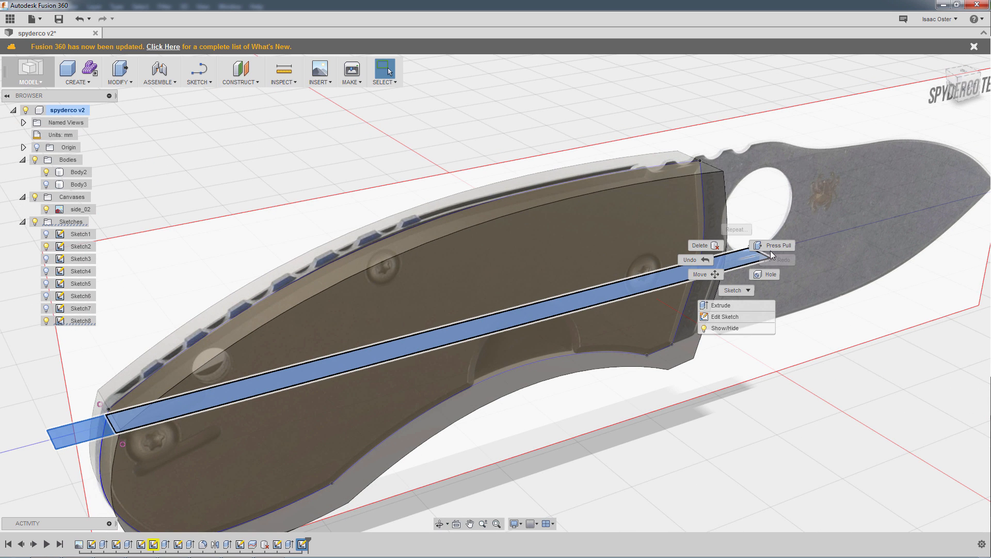
{"action": "left_click", "coordinate": [719, 305]}
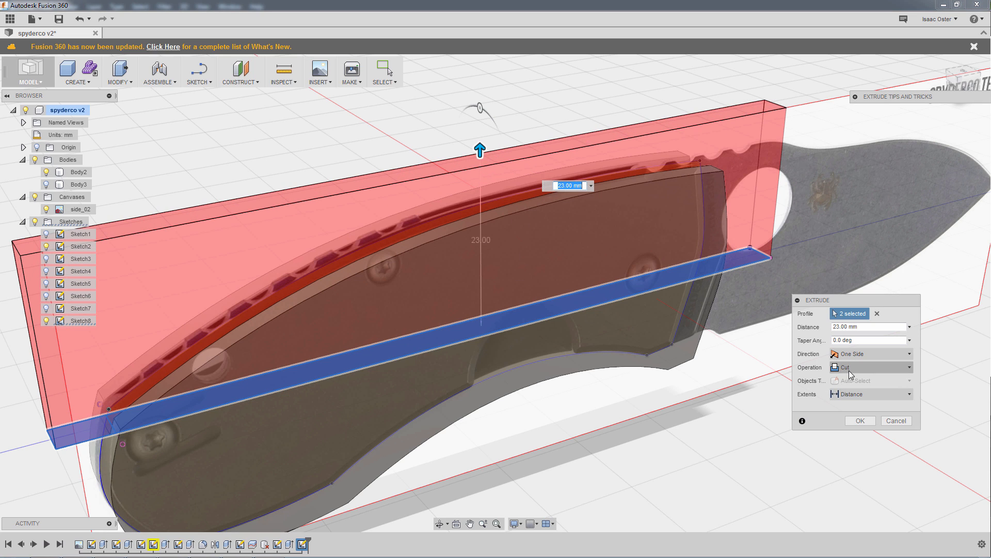
{"action": "left_click", "coordinate": [870, 354]}
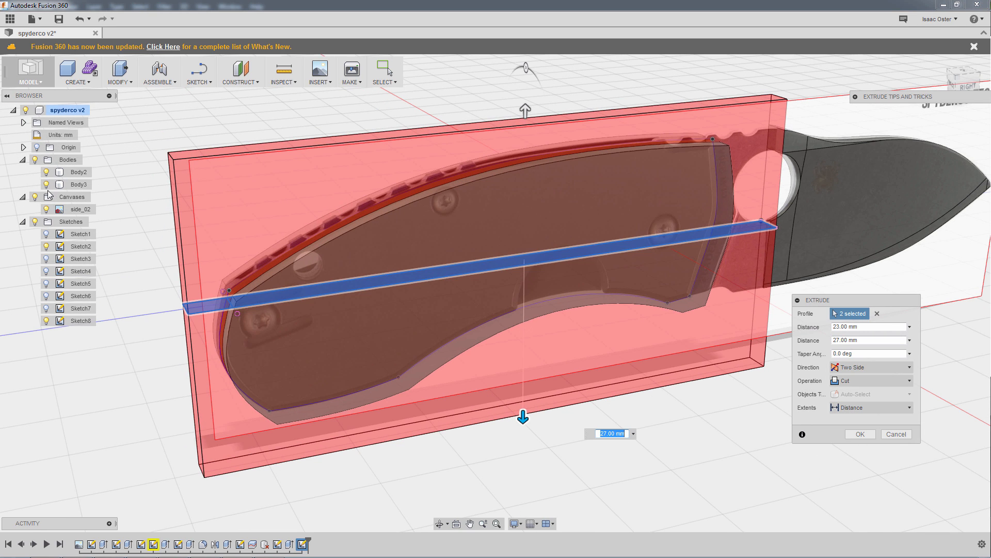
{"action": "left_click", "coordinate": [858, 434]}
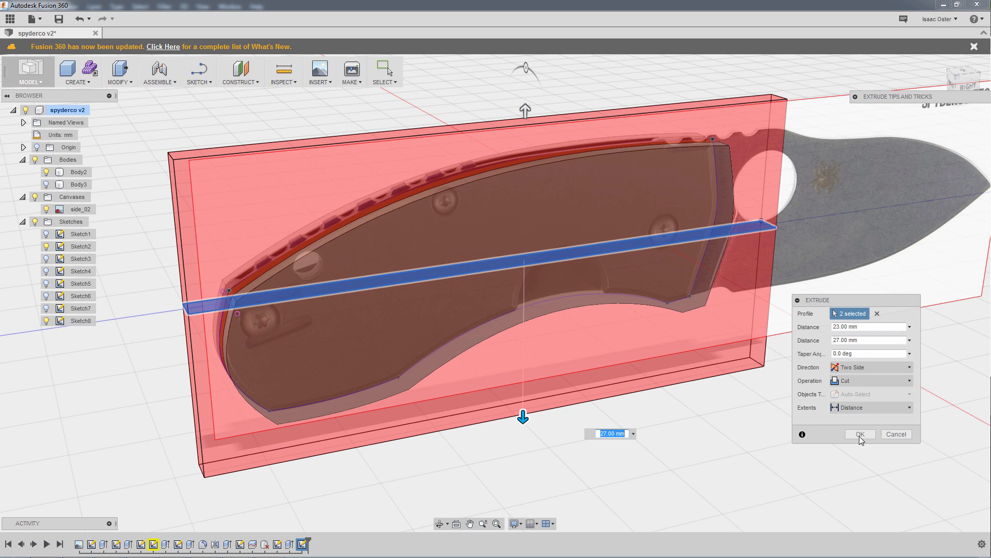
{"action": "left_click", "coordinate": [858, 434]}
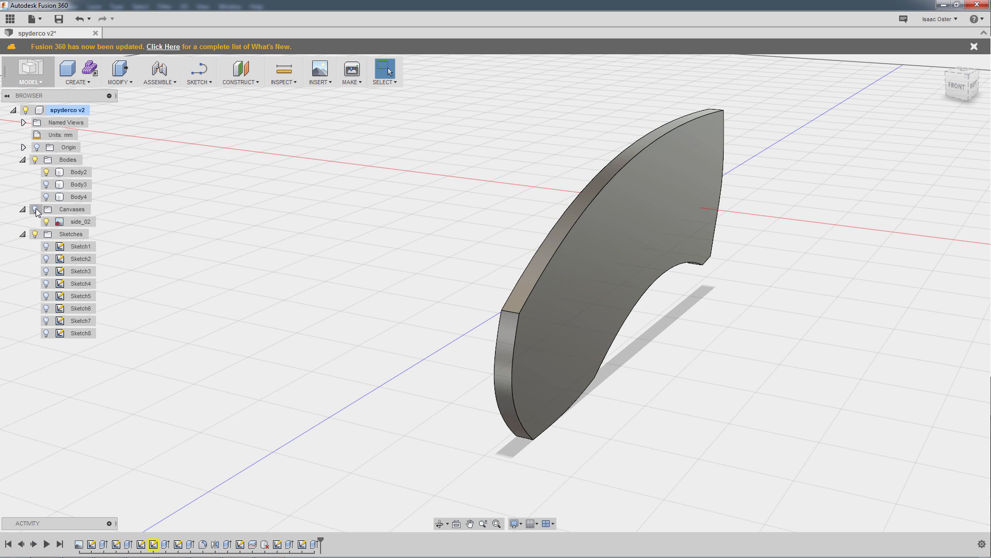
Show the reference canvas and sketch a circle on the scale's face over the finger notch.
{"action": "left_click", "coordinate": [36, 212]}
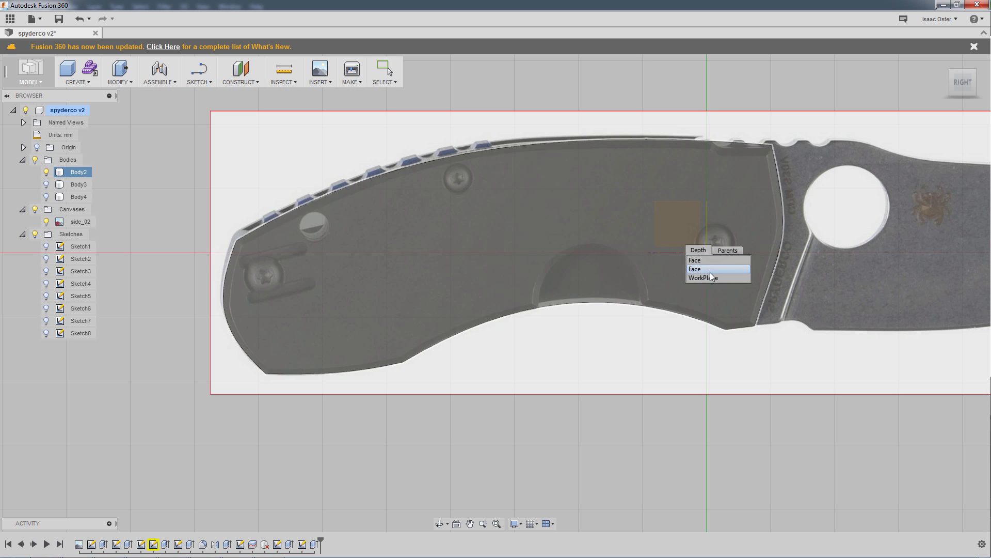
{"action": "left_click", "coordinate": [694, 268]}
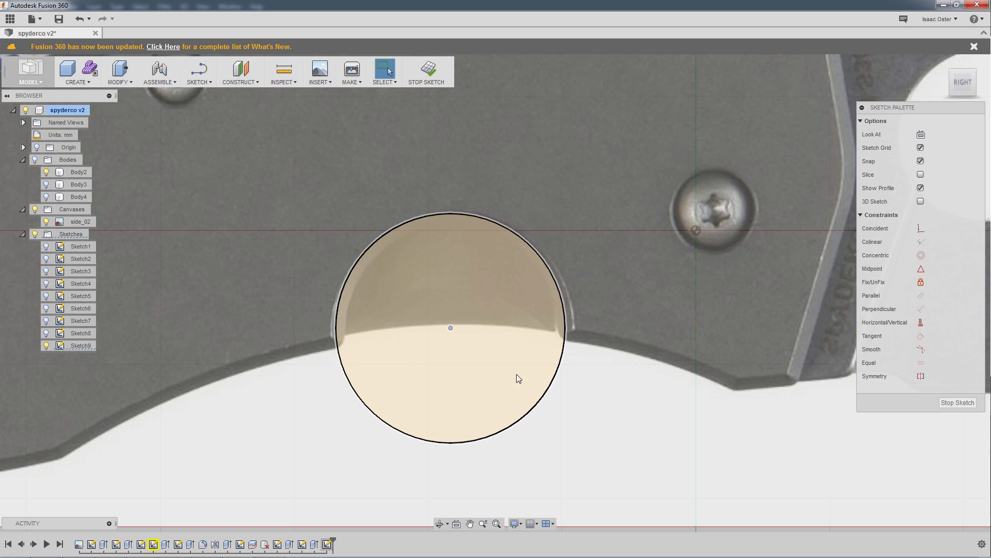
{"action": "left_click", "coordinate": [554, 384]}
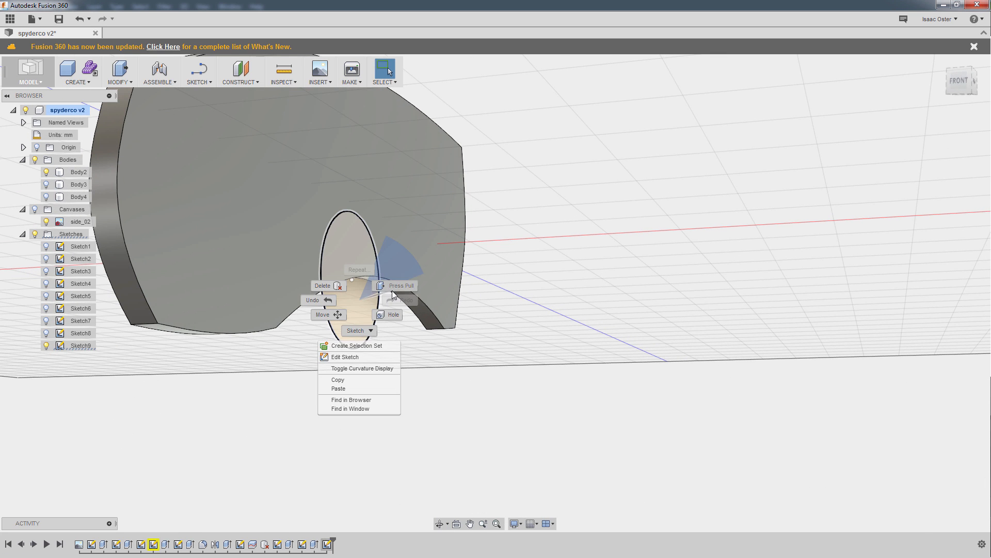
Cut the circle profile 4 mm through the scale to form the round finger recess.
{"action": "left_click", "coordinate": [401, 285]}
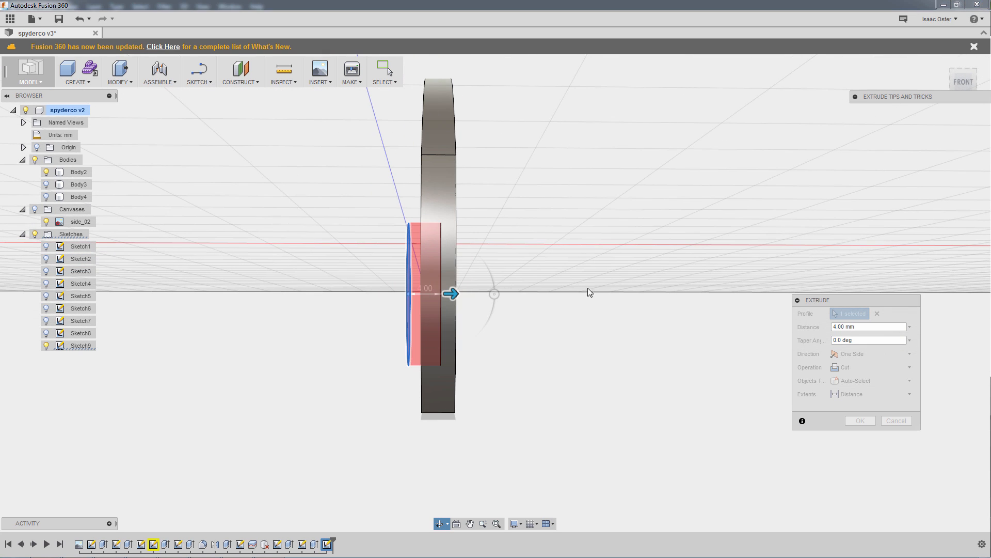
{"action": "left_click_drag", "start_coordinate": [452, 292], "coordinate": [483, 292]}
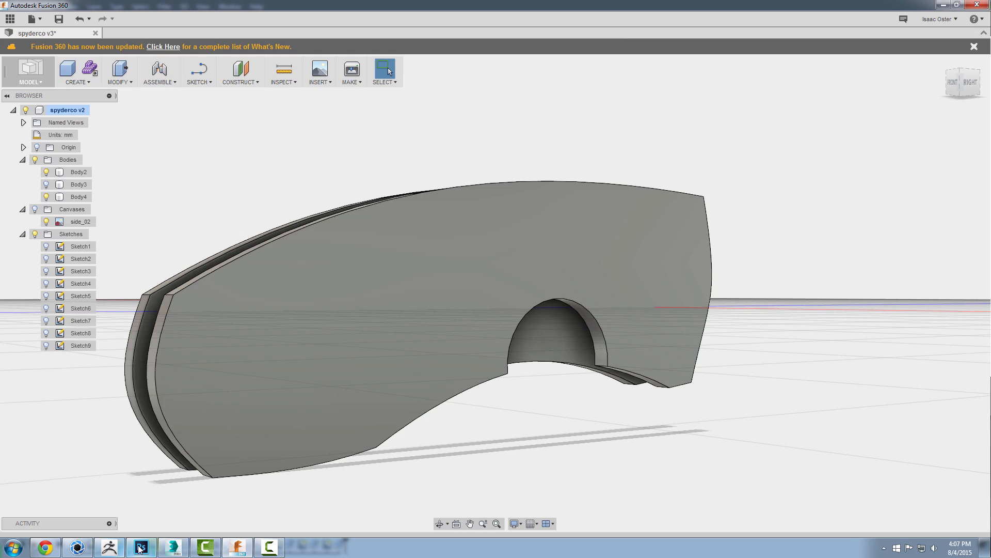
Edit the handle outline sketch, reshape the top front corner notch against the photo, and finish the sketch.
{"action": "left_click", "coordinate": [142, 547]}
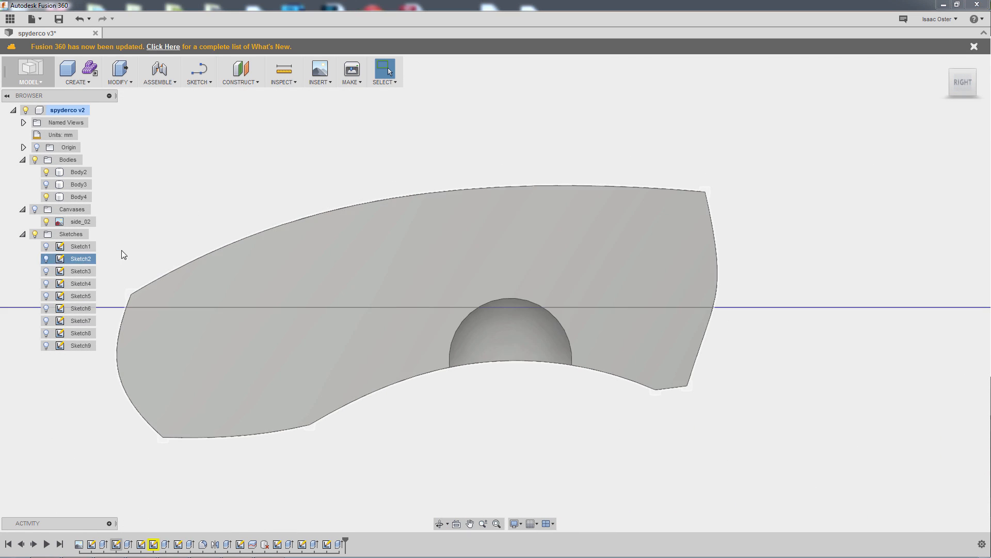
{"action": "right_click", "coordinate": [80, 258]}
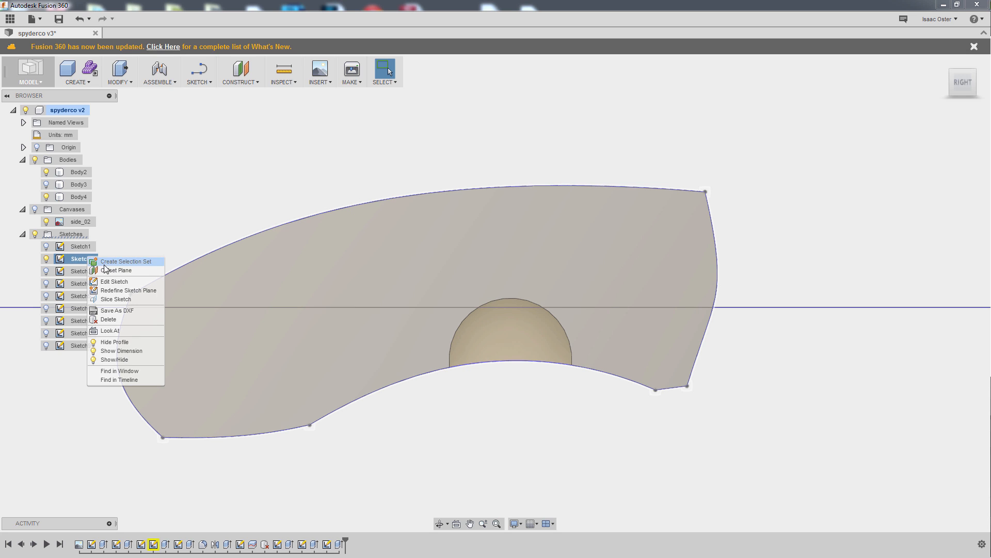
{"action": "left_click", "coordinate": [113, 281]}
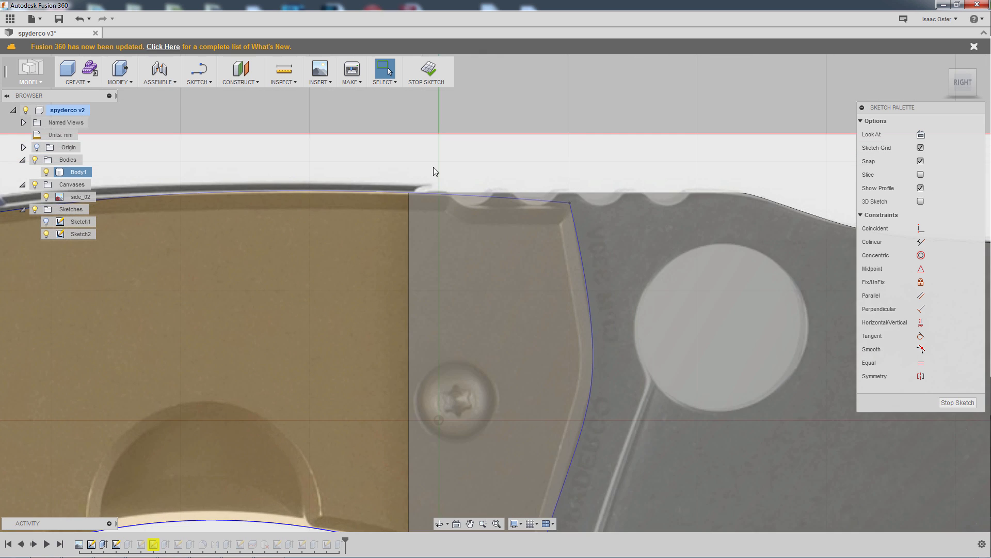
{"action": "left_click", "coordinate": [198, 71]}
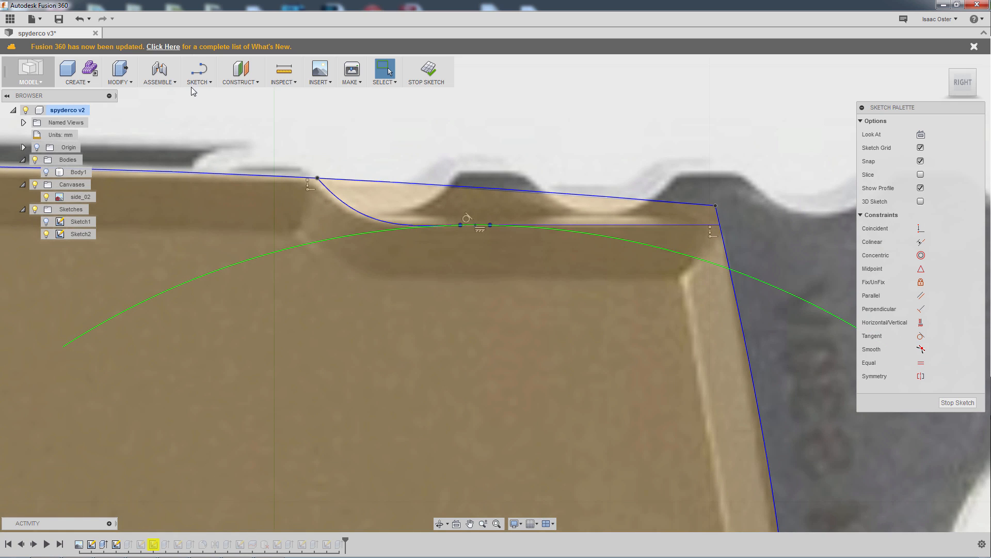
{"action": "left_click", "coordinate": [199, 71]}
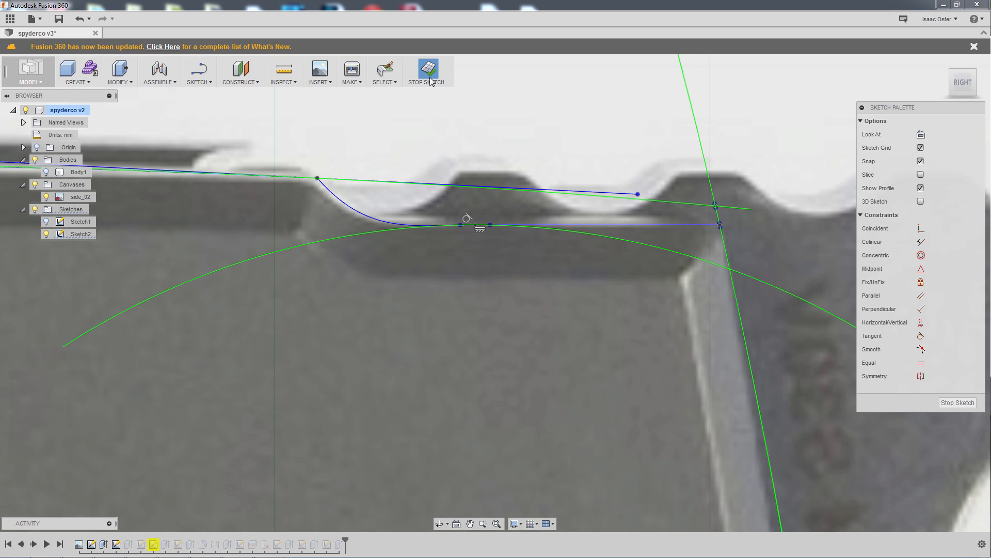
{"action": "left_click", "coordinate": [426, 71]}
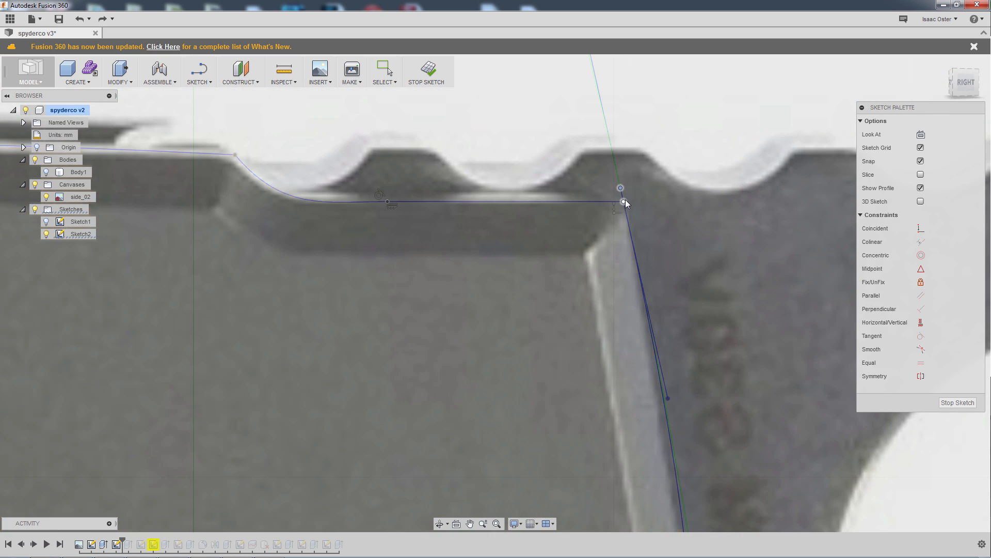
Bring up the sketch tools over the handle's top front corner.
{"action": "left_click", "coordinate": [198, 71]}
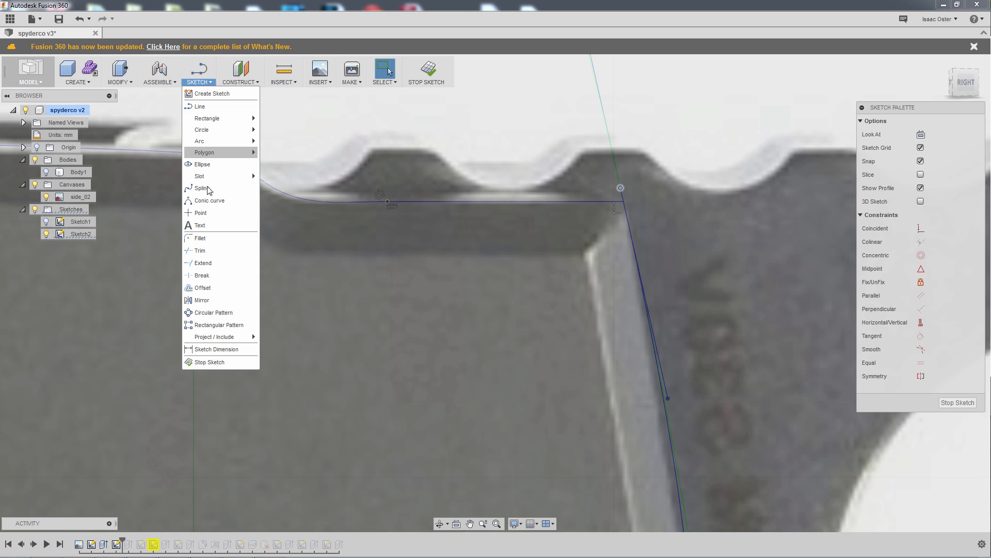
{"action": "mouse_move", "coordinate": [208, 237]}
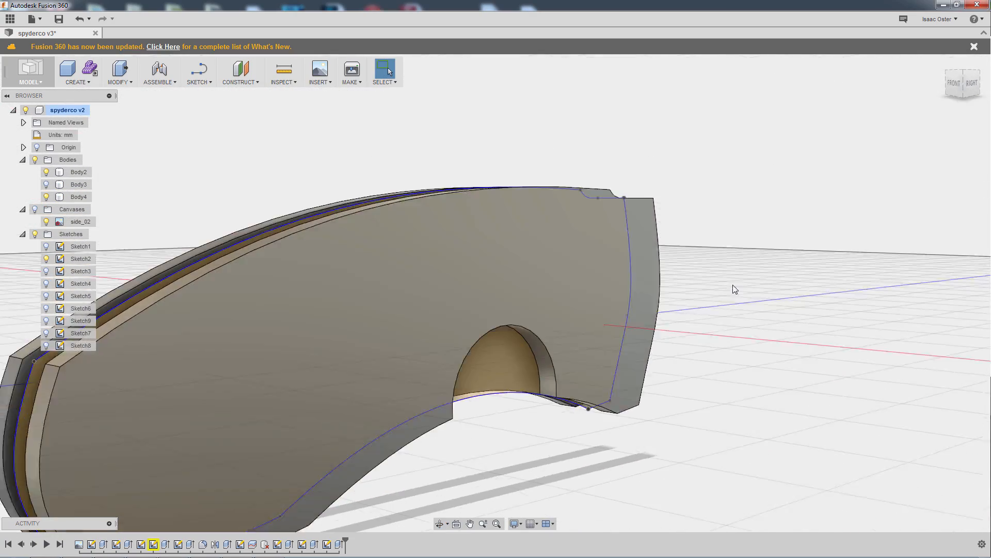
{"action": "left_click_drag", "start_coordinate": [733, 289], "coordinate": [813, 261]}
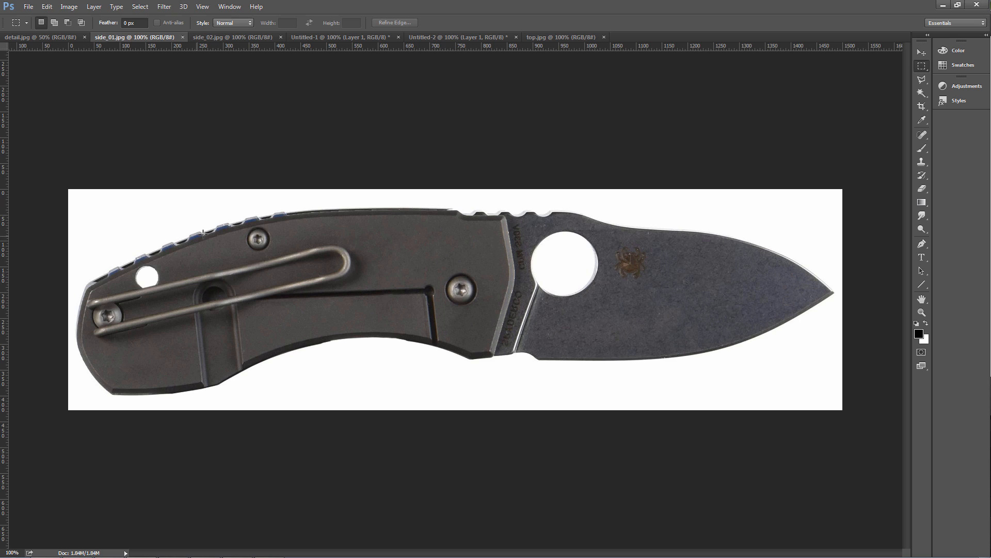
{"action": "mouse_move", "coordinate": [265, 213]}
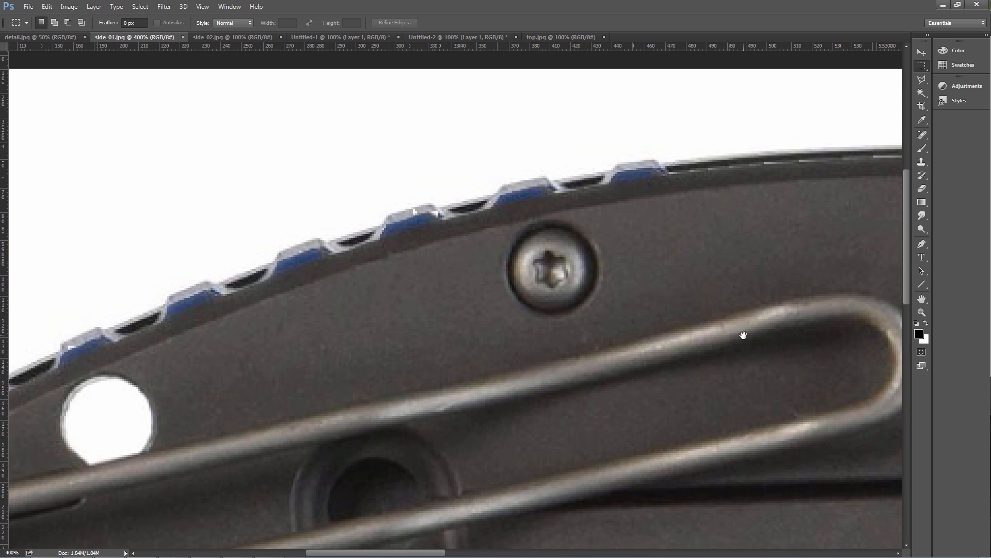
{"action": "left_click", "coordinate": [232, 37]}
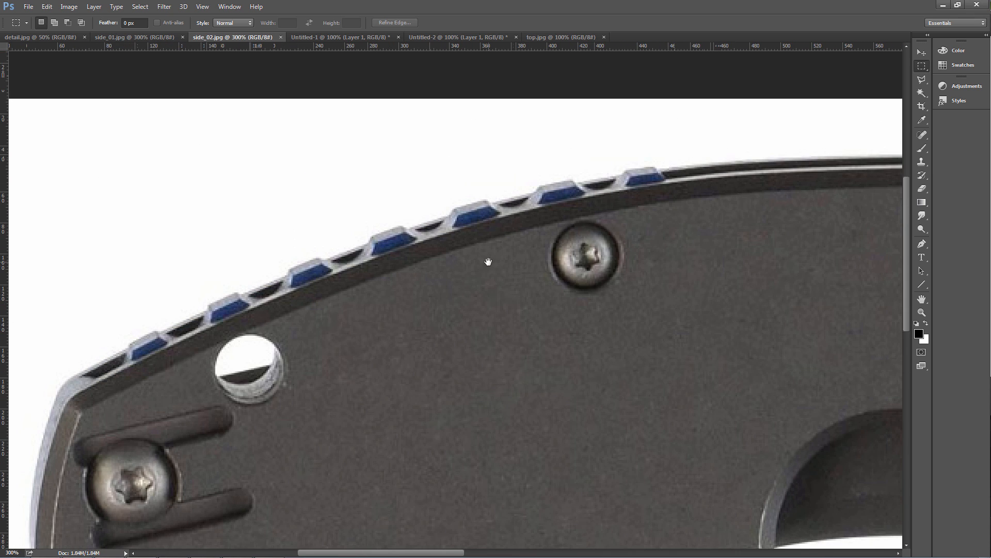
{"action": "mouse_move", "coordinate": [170, 49]}
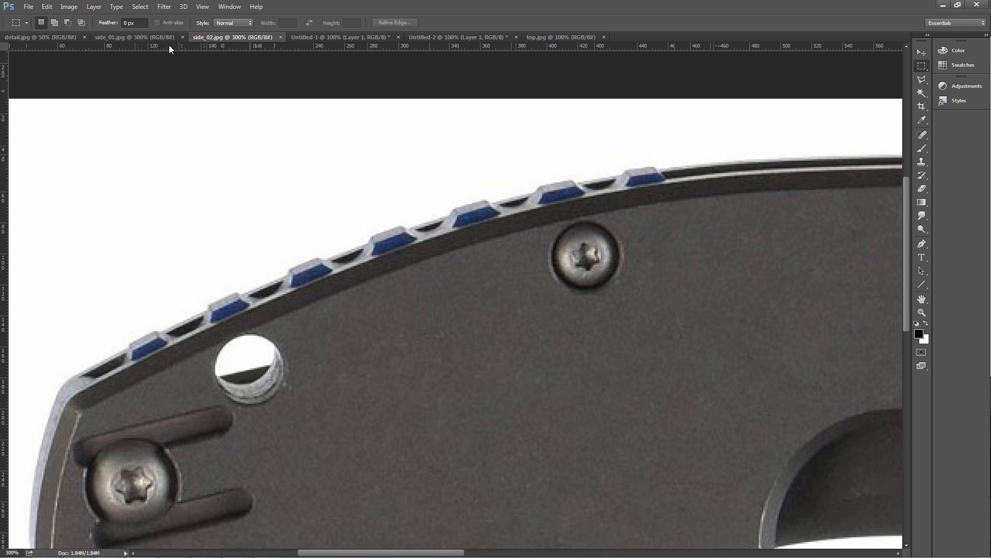
{"action": "left_click", "coordinate": [117, 38]}
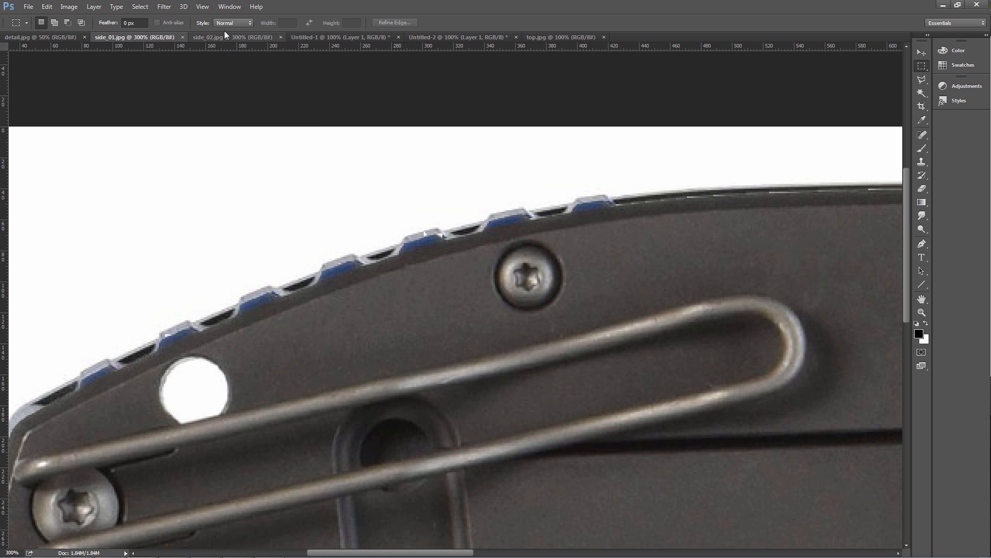
{"action": "left_click", "coordinate": [224, 37]}
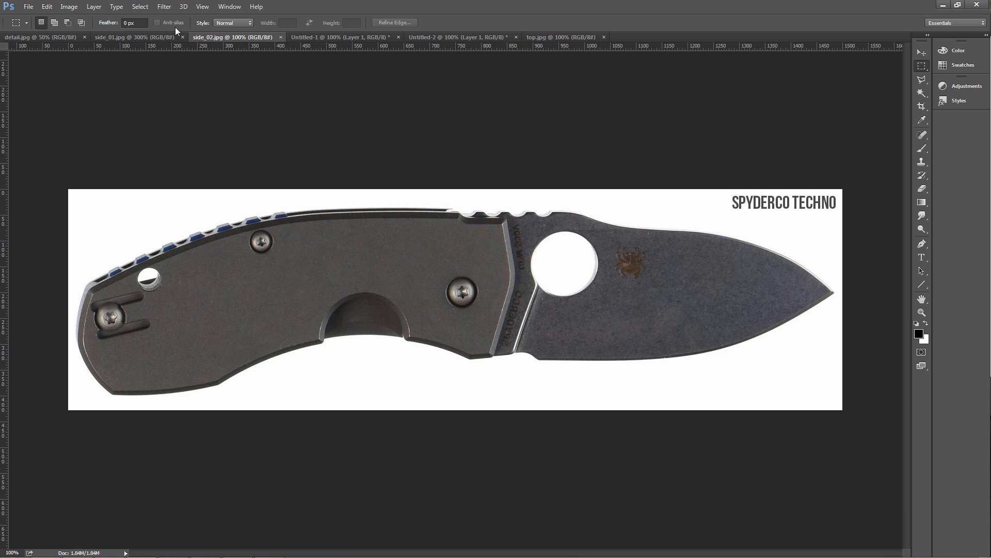
{"action": "left_click", "coordinate": [126, 38]}
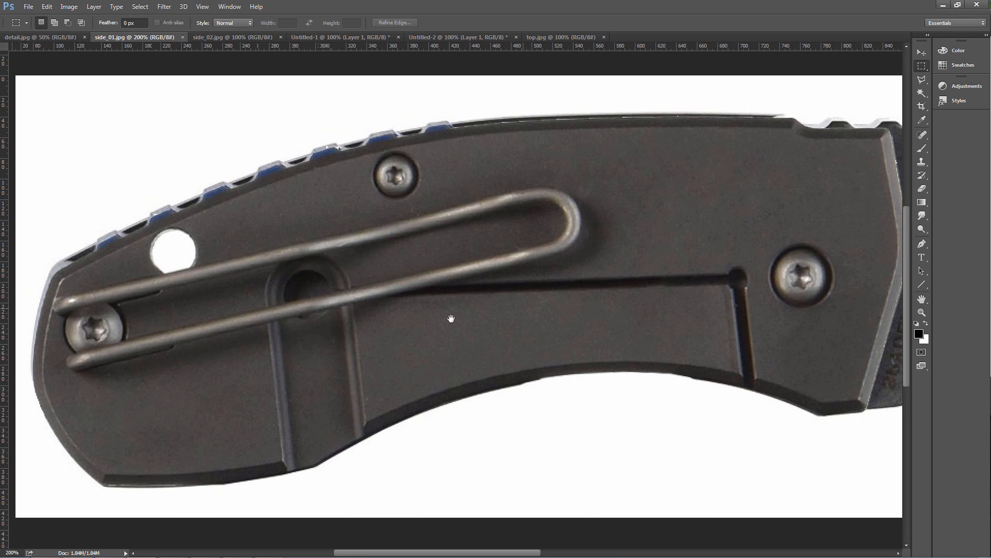
{"action": "mouse_move", "coordinate": [316, 446]}
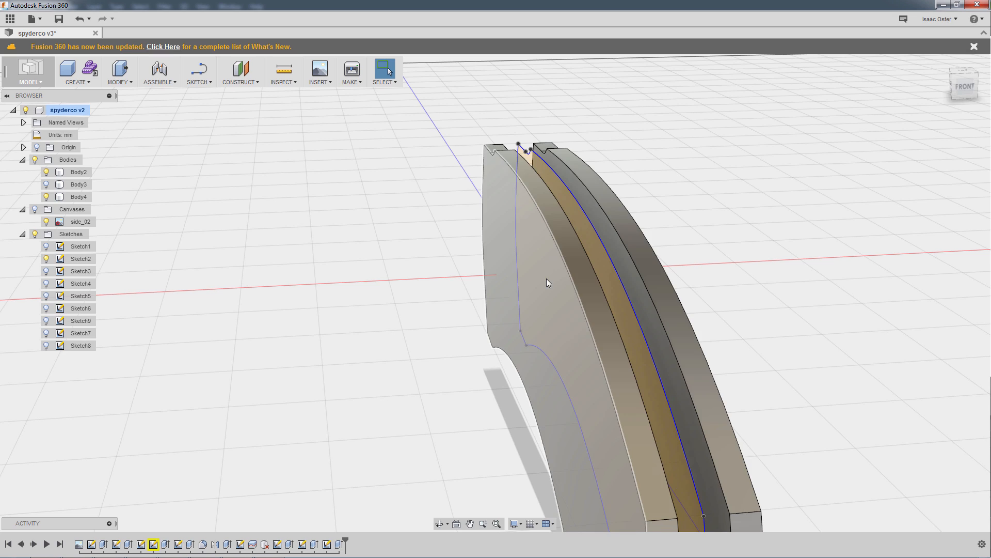
Apply a 1 mm chamfer to the scale's outer edges and inspect it from underneath.
{"action": "left_click_drag", "start_coordinate": [547, 283], "coordinate": [418, 197]}
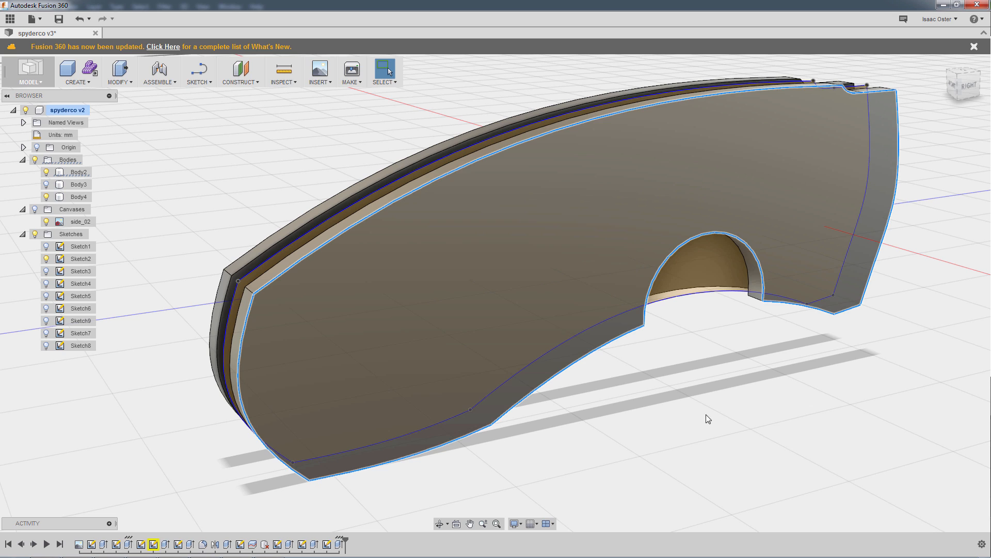
{"action": "left_click", "coordinate": [119, 80]}
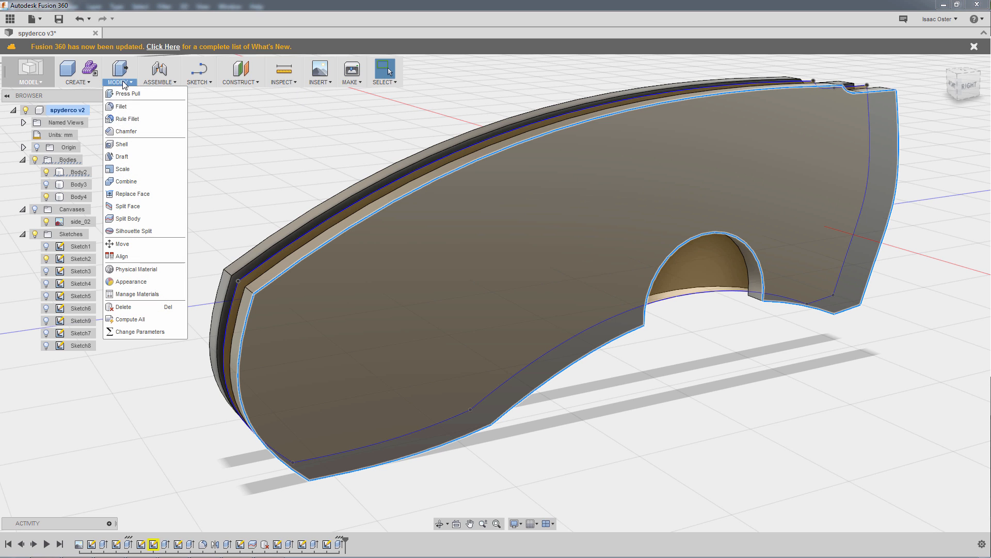
{"action": "left_click", "coordinate": [125, 131]}
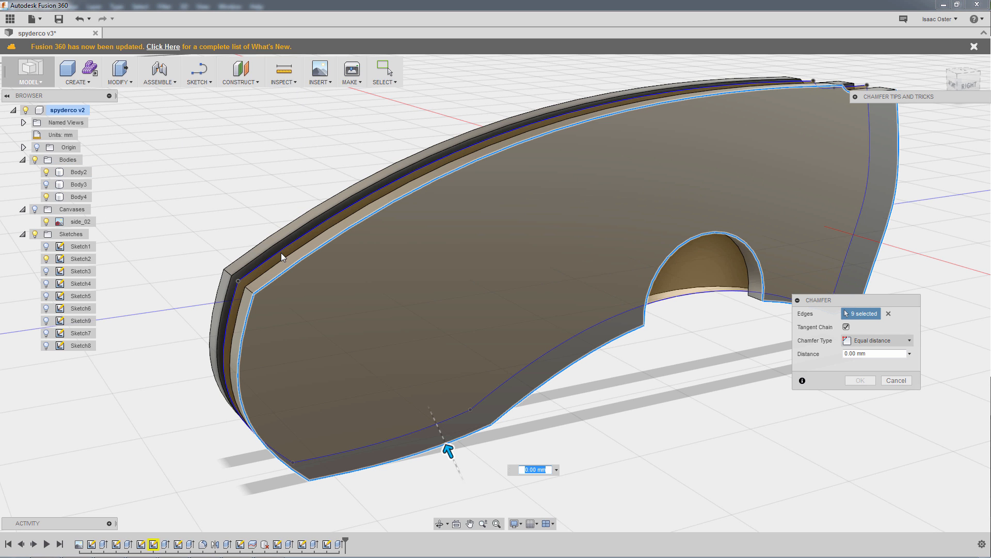
{"action": "type", "text": "1"}
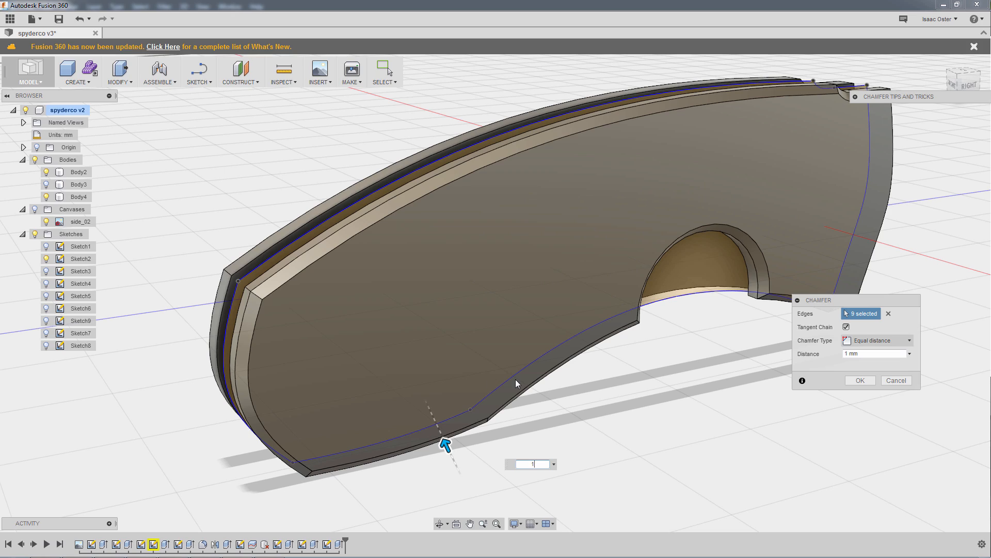
{"action": "left_click_drag", "start_coordinate": [516, 382], "coordinate": [709, 433]}
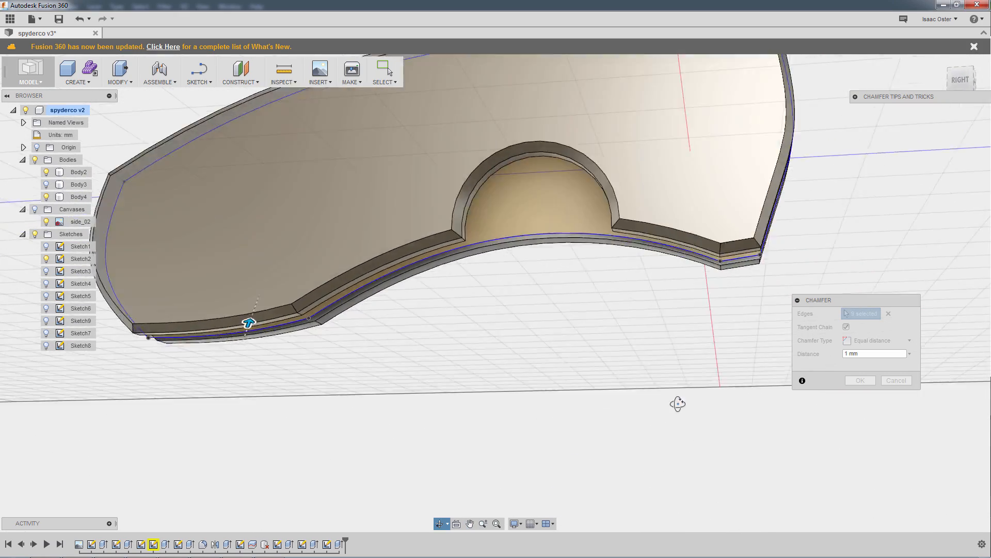
{"action": "left_click_drag", "start_coordinate": [250, 322], "coordinate": [322, 398]}
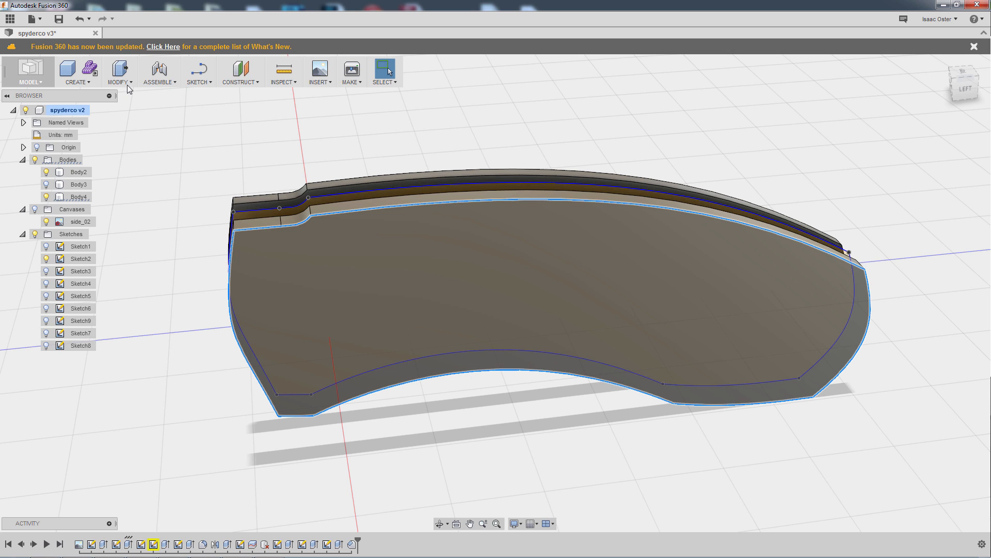
Chamfer the second scale's outer edges at 0.6 mm and confirm.
{"action": "left_click", "coordinate": [120, 72]}
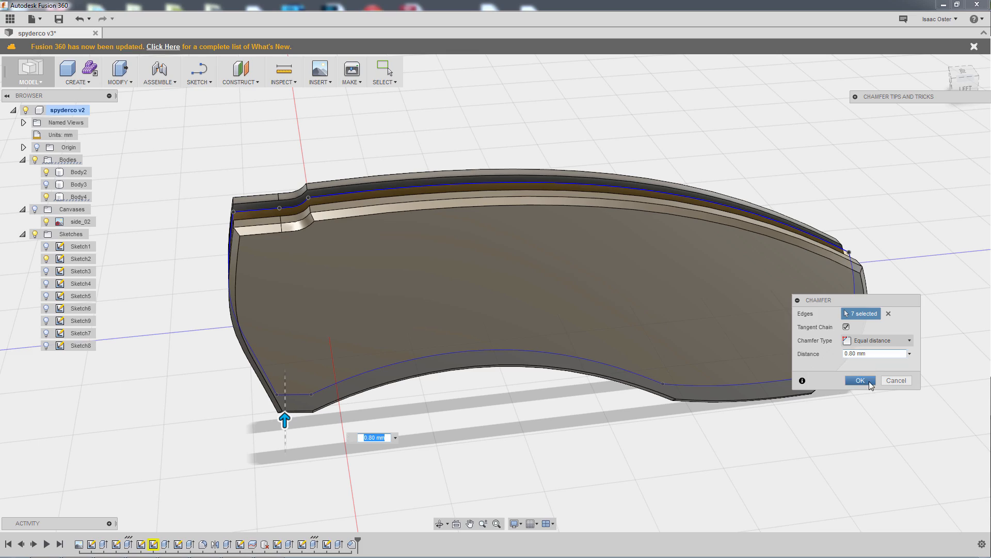
{"action": "left_click", "coordinate": [858, 380]}
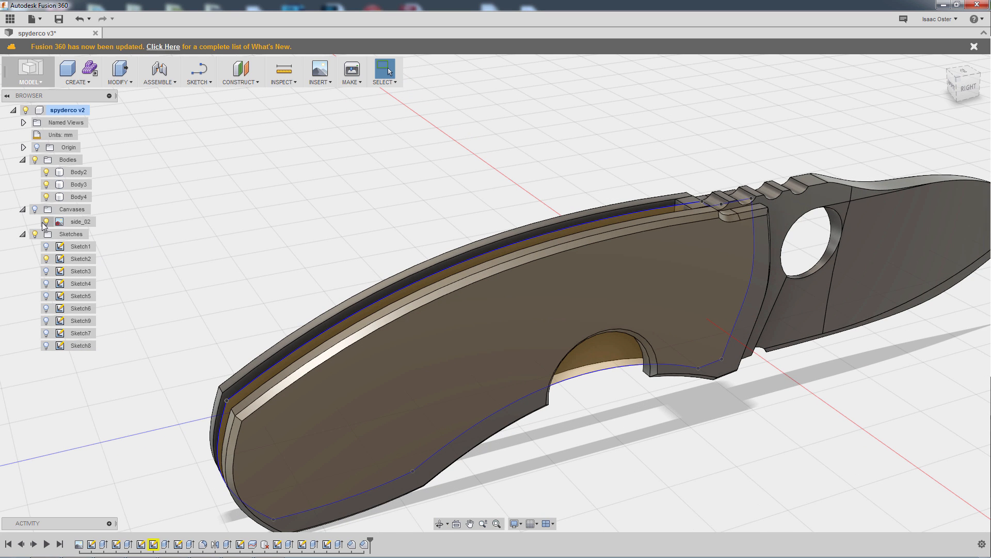
Unhide the blade in the Browser and orbit to view the scales edge-on and from underneath.
{"action": "left_click", "coordinate": [80, 258]}
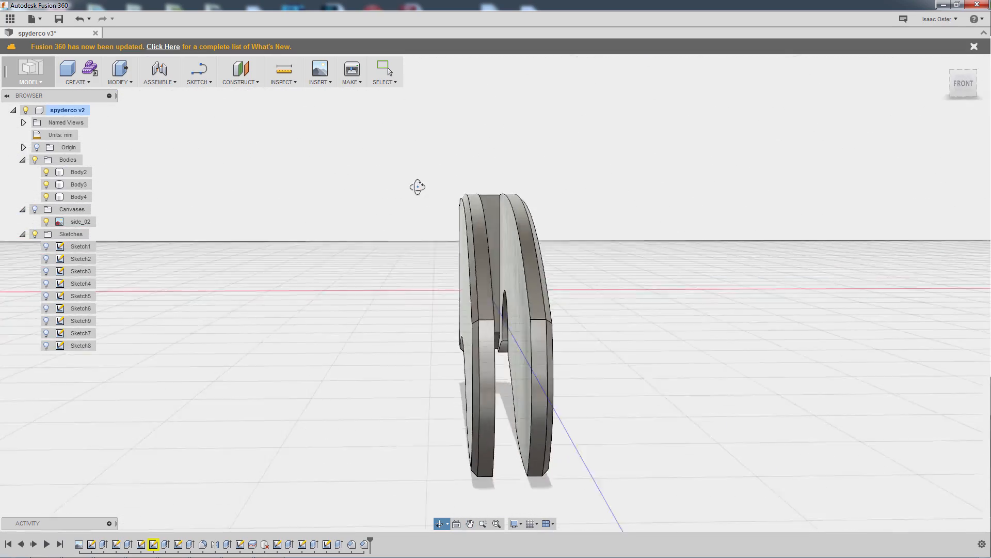
{"action": "left_click_drag", "start_coordinate": [417, 187], "coordinate": [656, 369]}
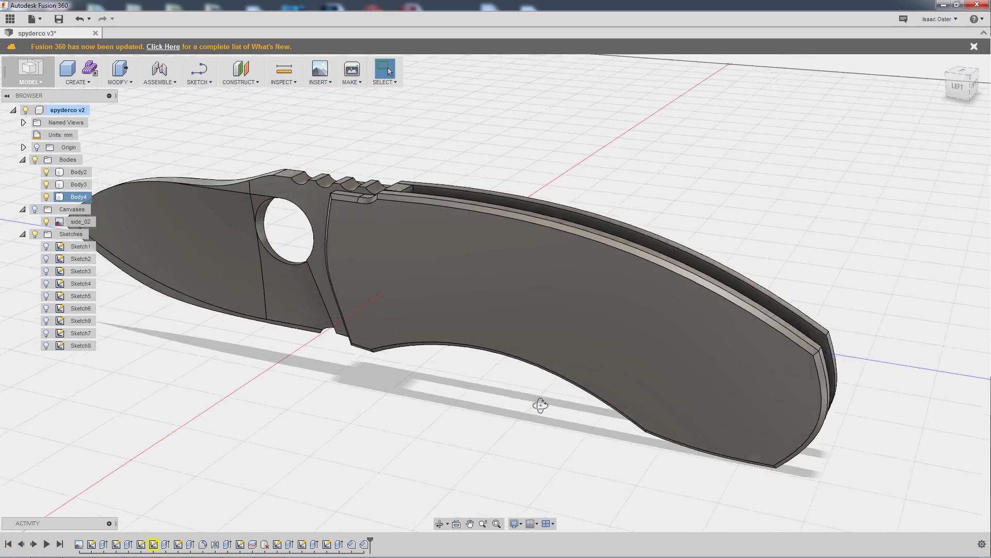
{"action": "left_click_drag", "start_coordinate": [540, 404], "coordinate": [520, 364]}
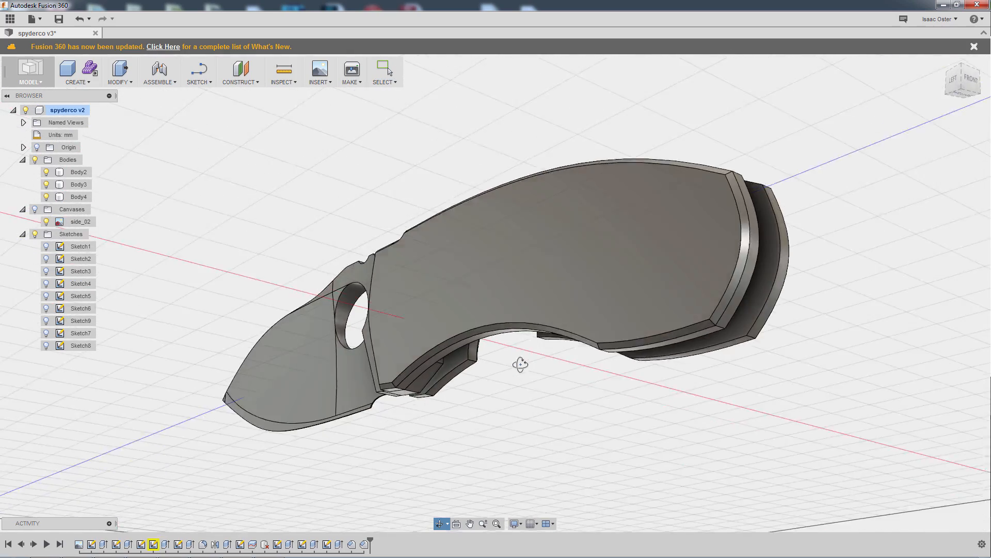